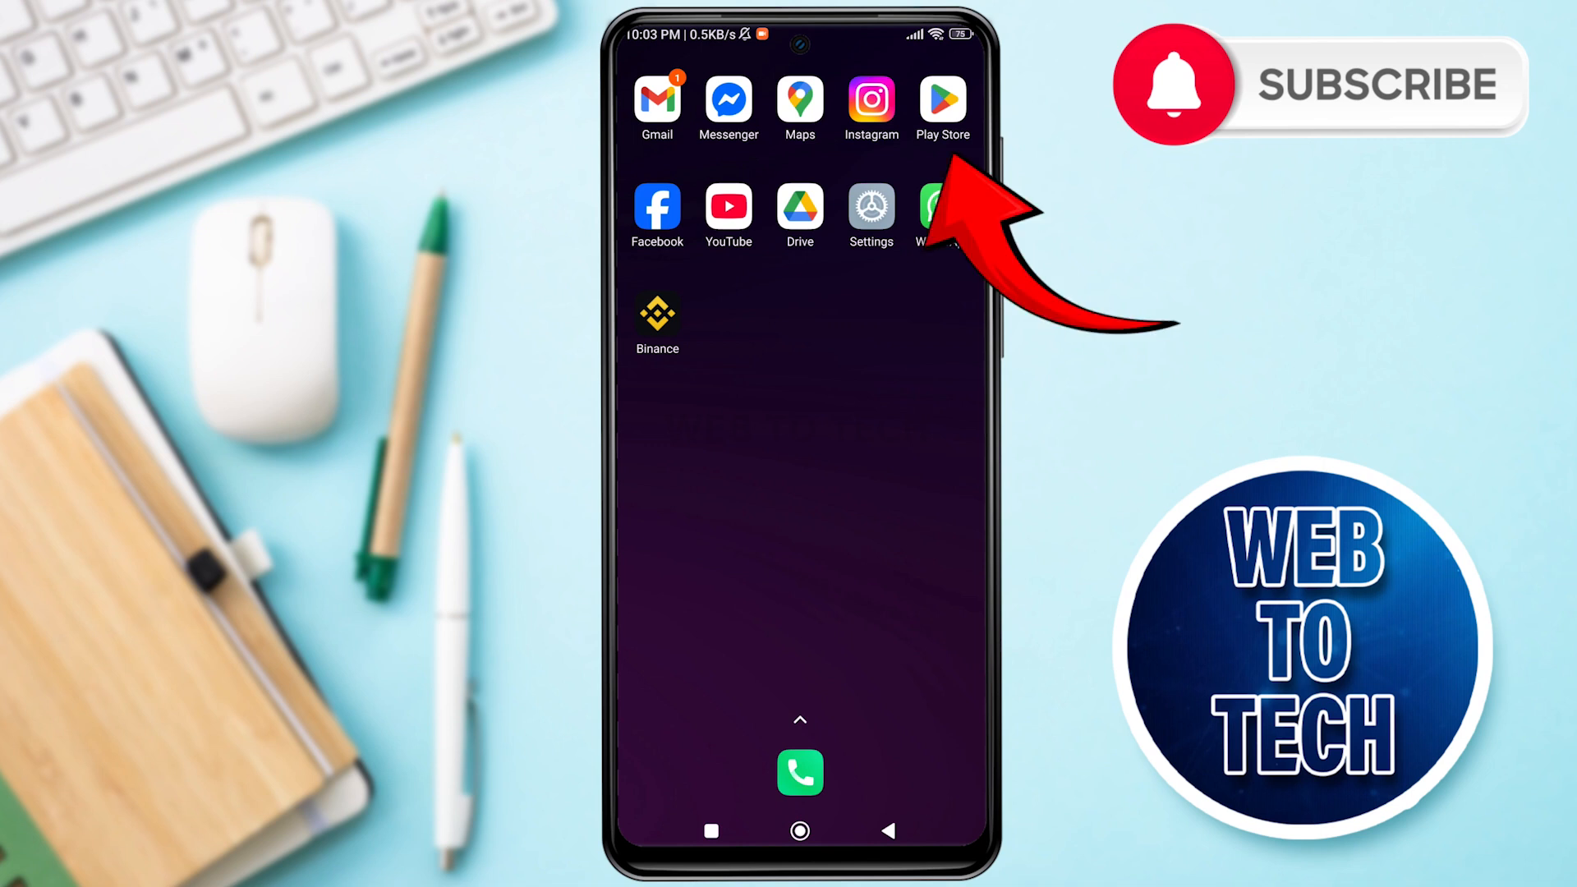
Step: Launch the Play Store from the home screen
{"action": "left_click", "coordinate": [941, 104]}
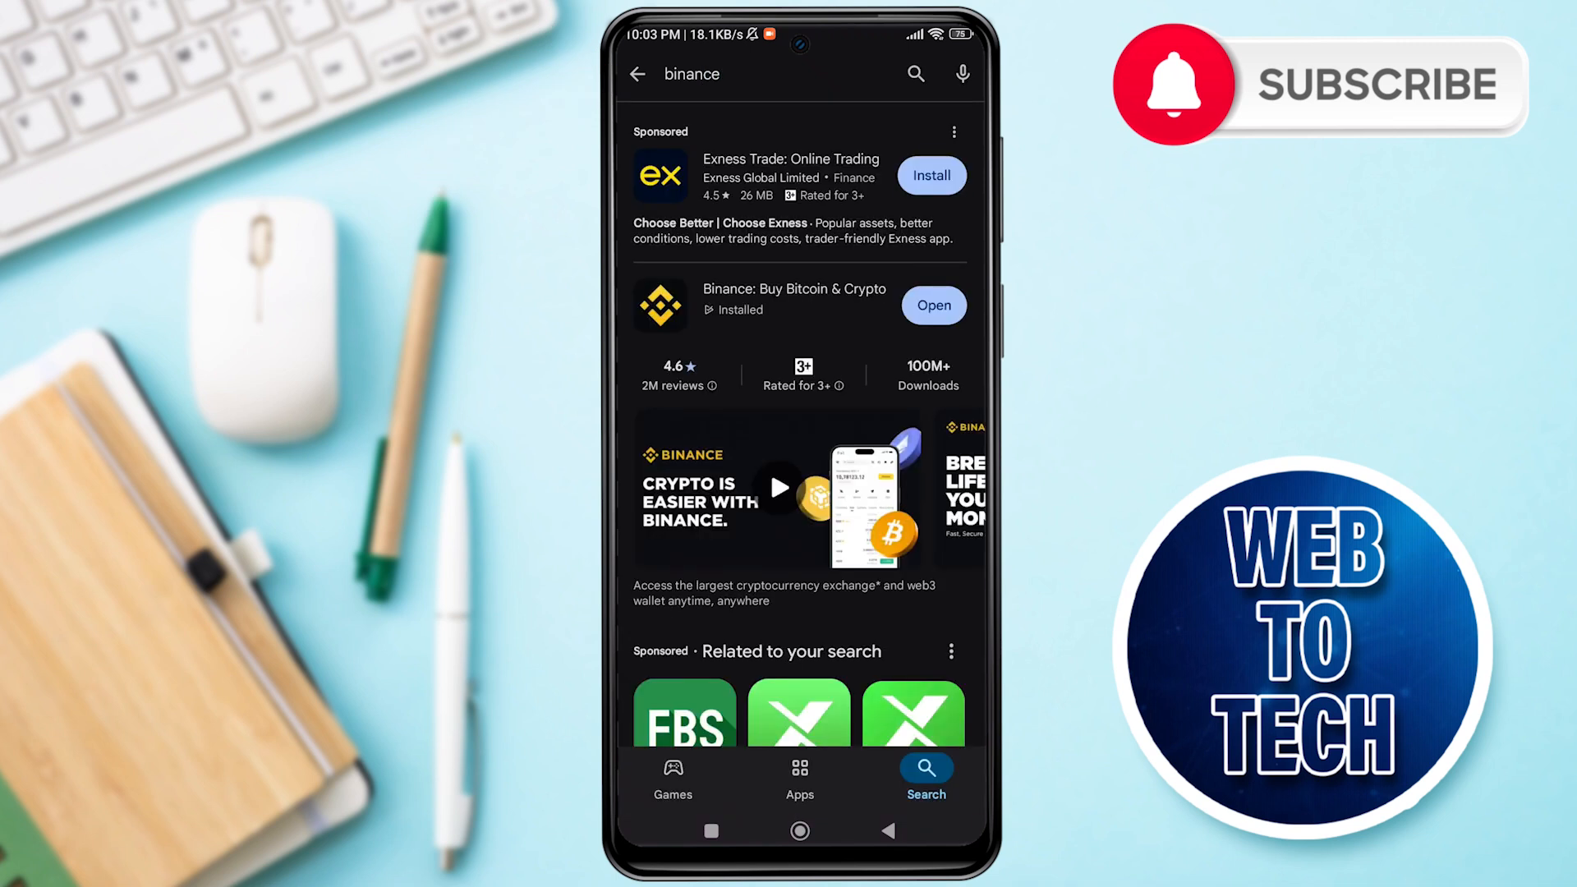
{"action": "left_click", "coordinate": [933, 306]}
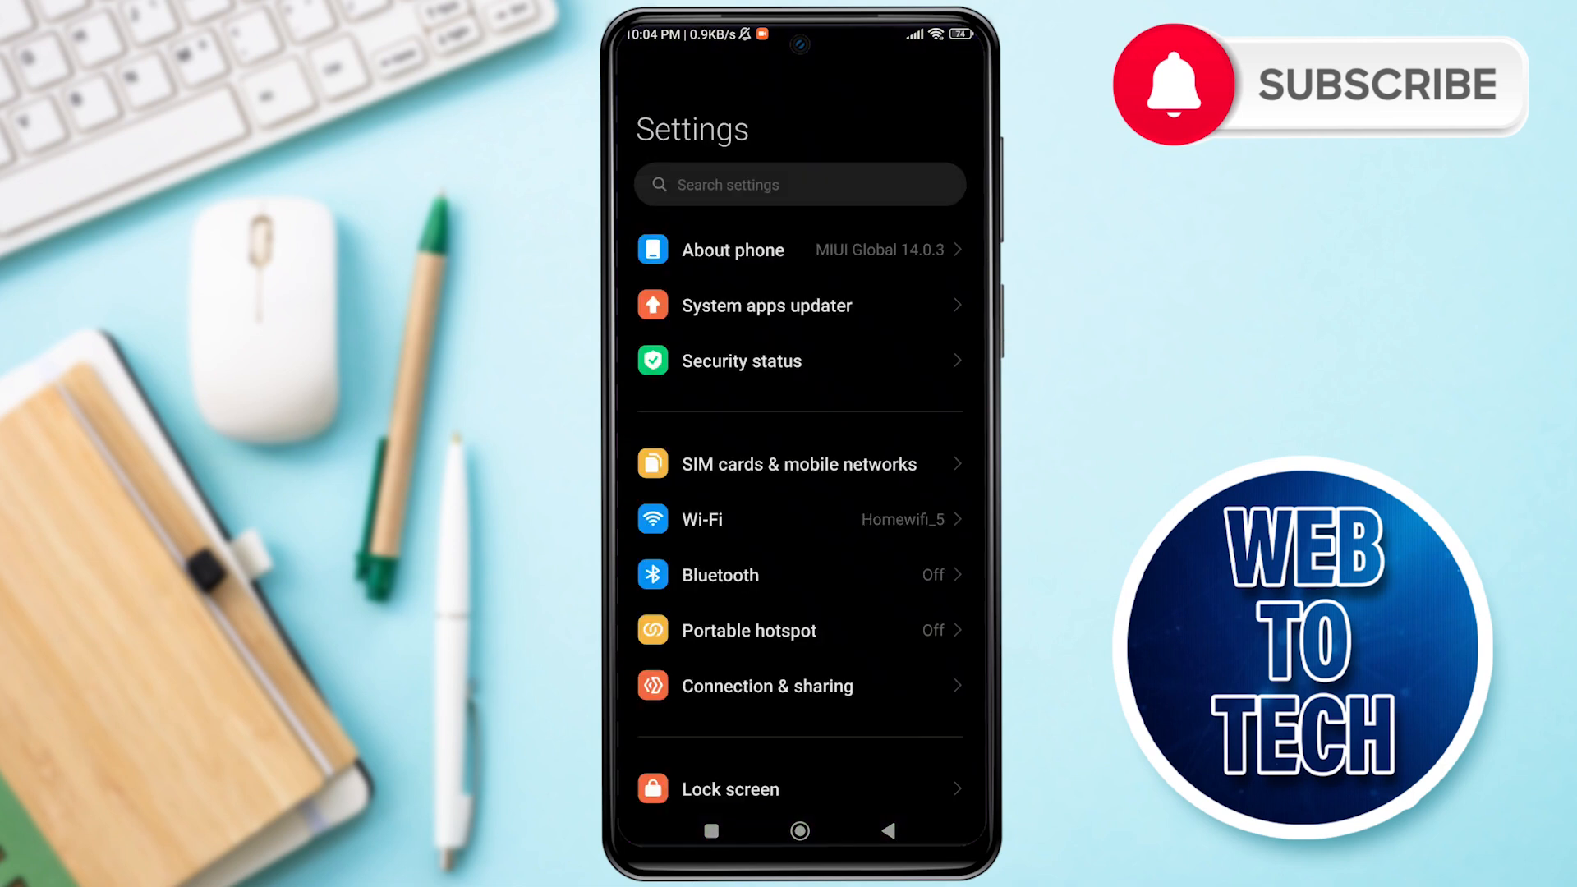
Step: Go to Apps > Manage apps to list installed apps including Binance
{"action": "scroll", "scroll_direction": "down", "scroll_amount": 3}
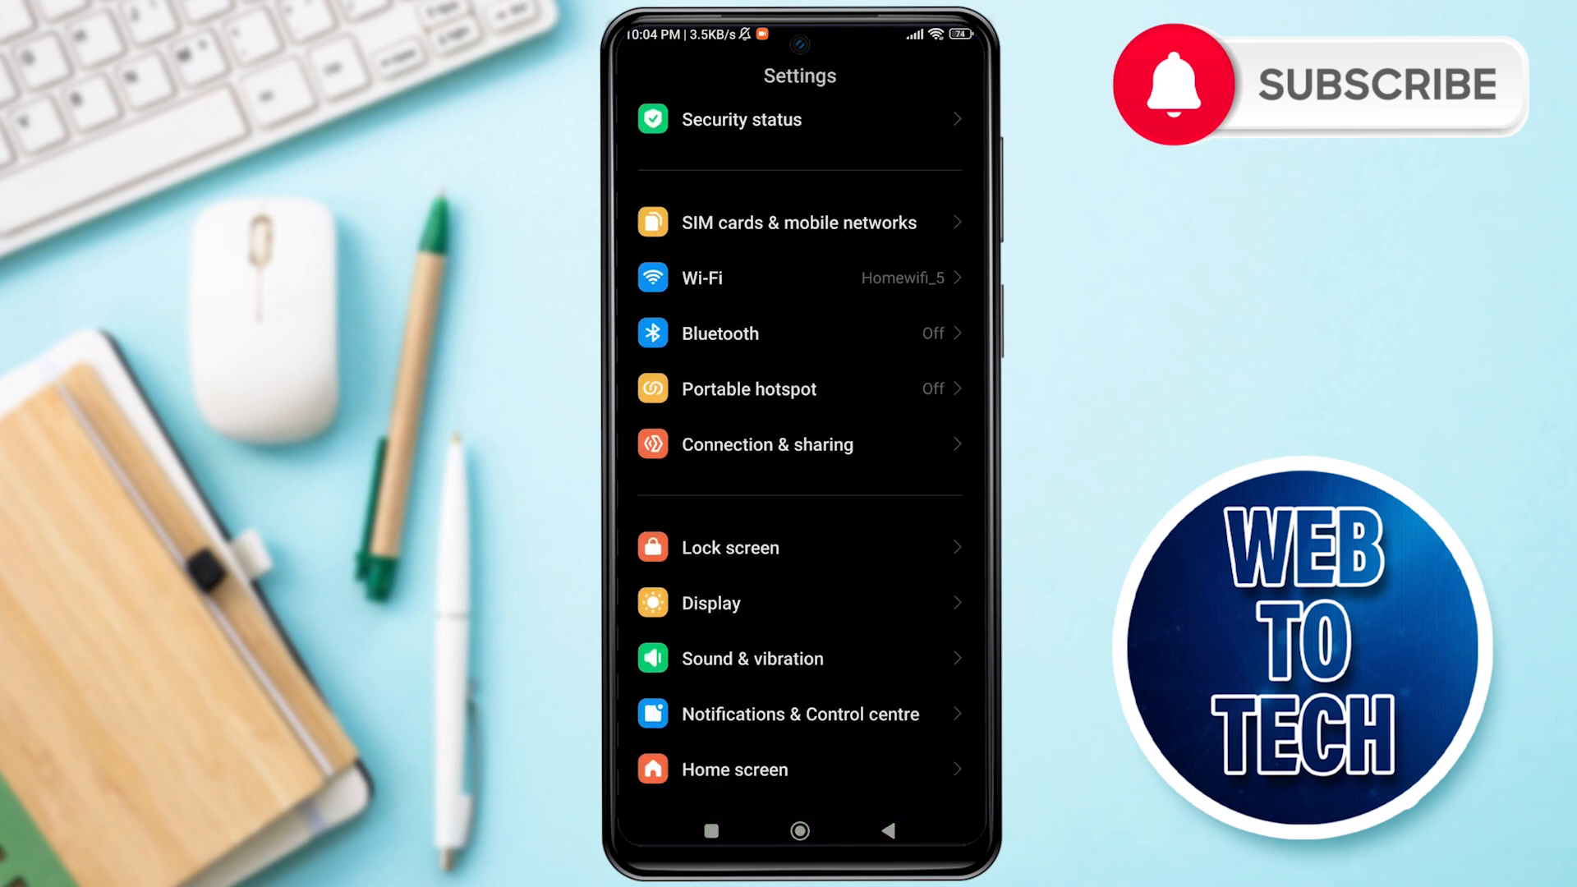
{"action": "scroll", "scroll_direction": "down", "scroll_amount": 3}
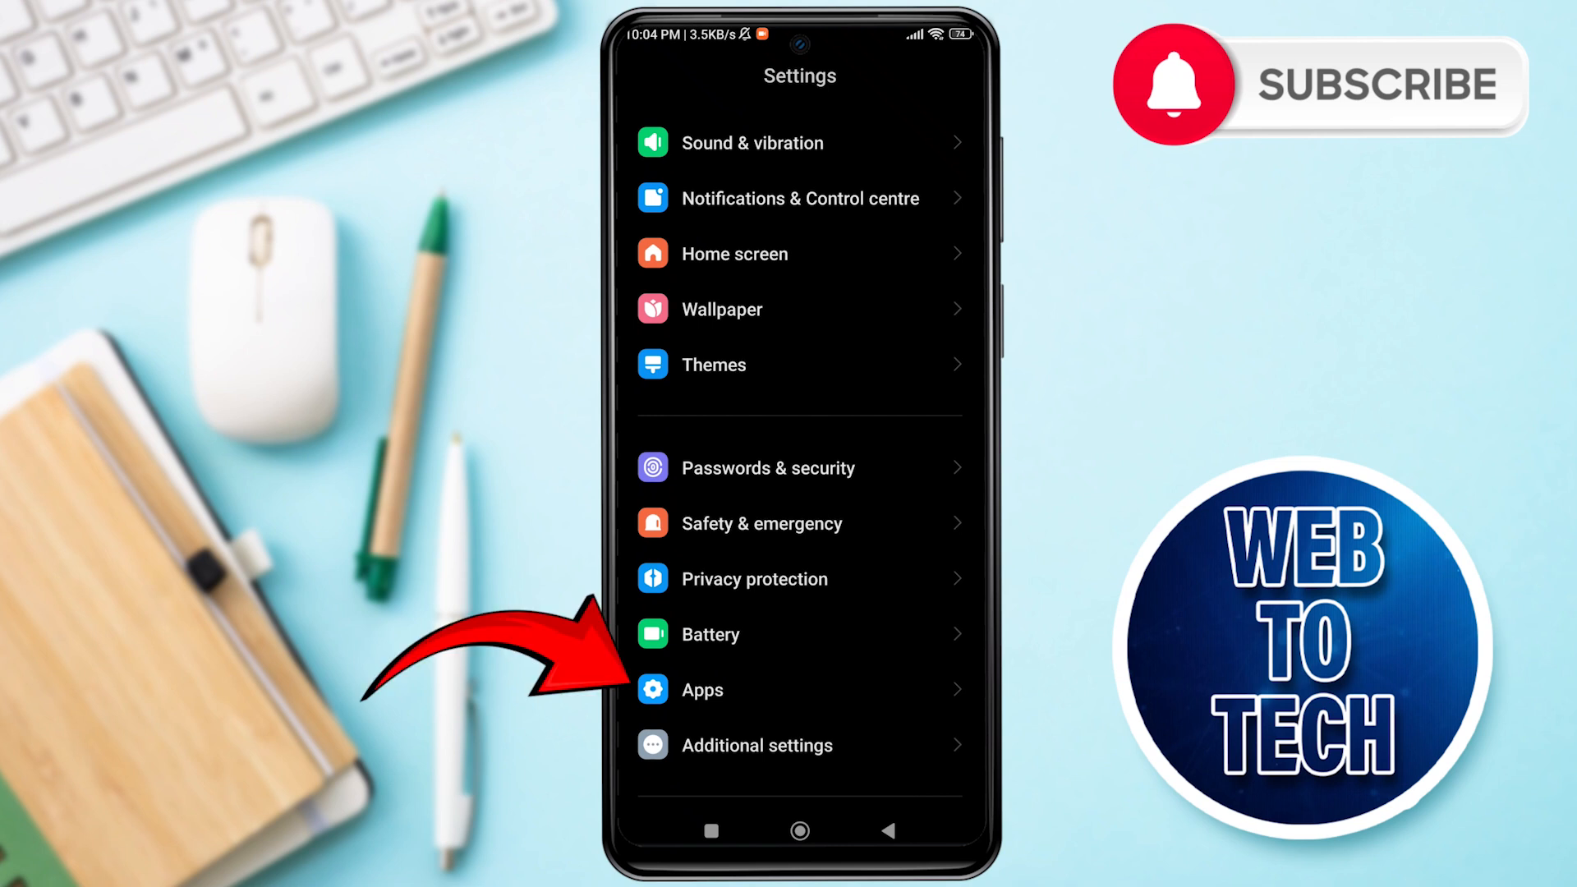
{"action": "left_click", "coordinate": [702, 689]}
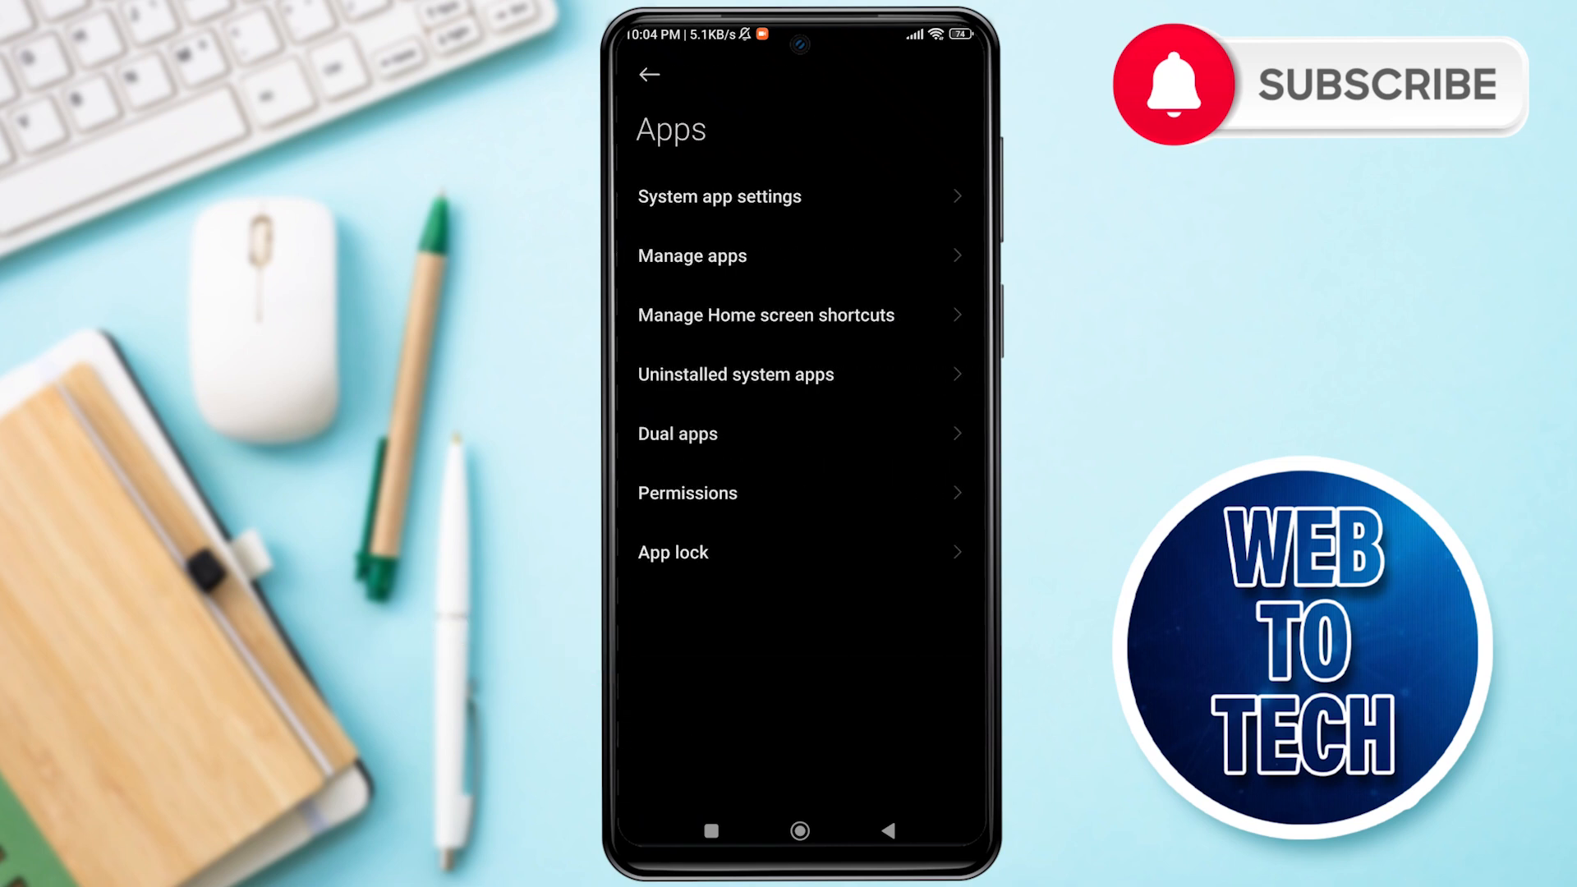
{"action": "left_click", "coordinate": [692, 256]}
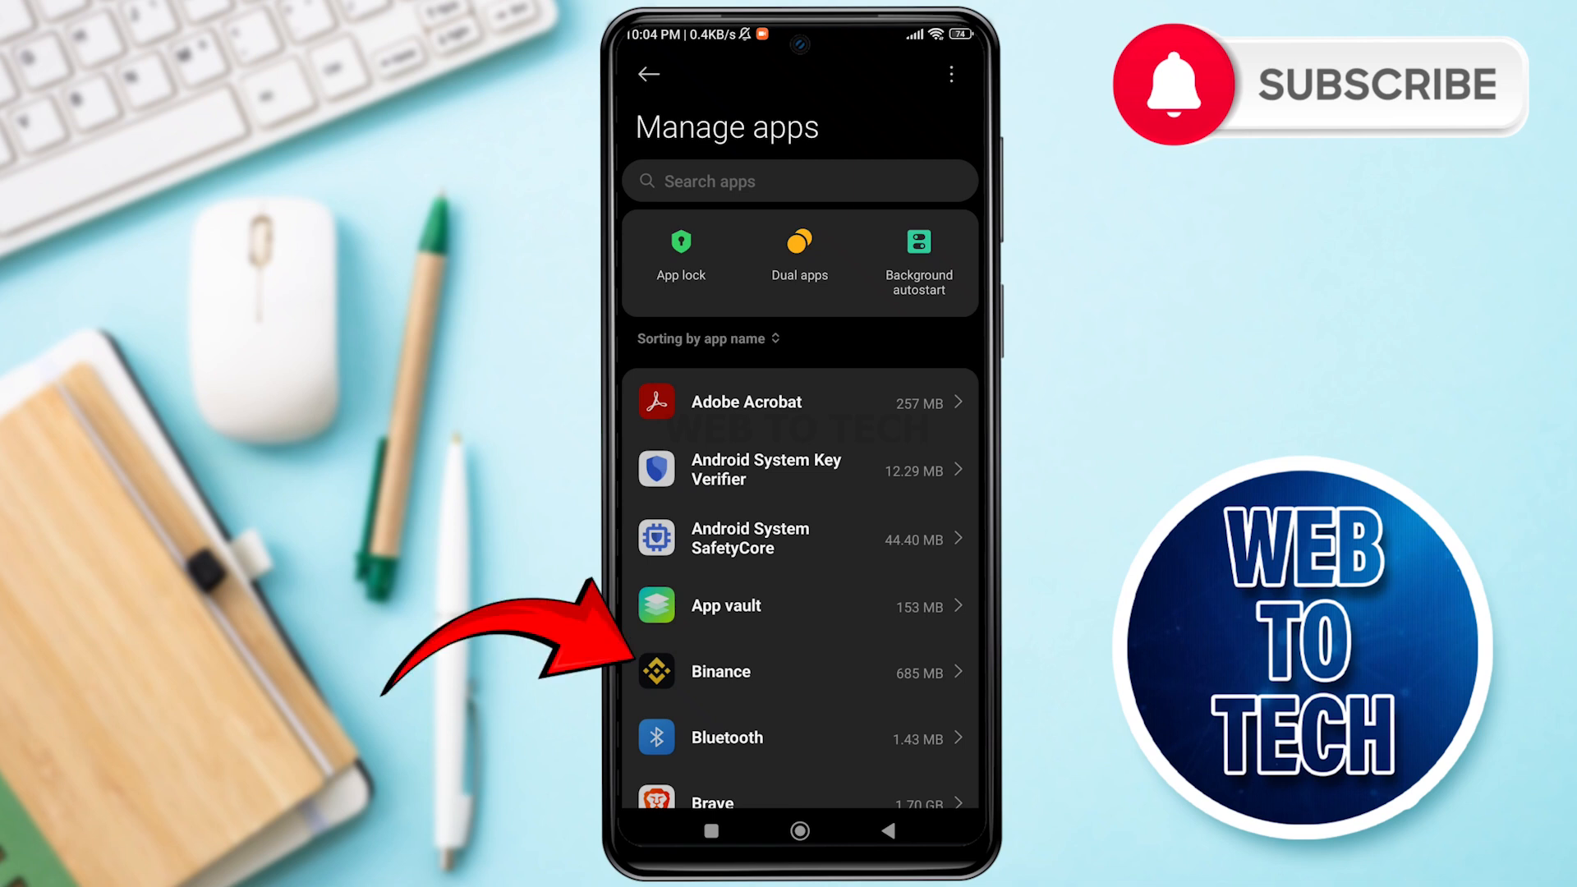
Step: From Binance's App info, clear only the cache and confirm, dropping storage to 673 MB
{"action": "left_click", "coordinate": [719, 670]}
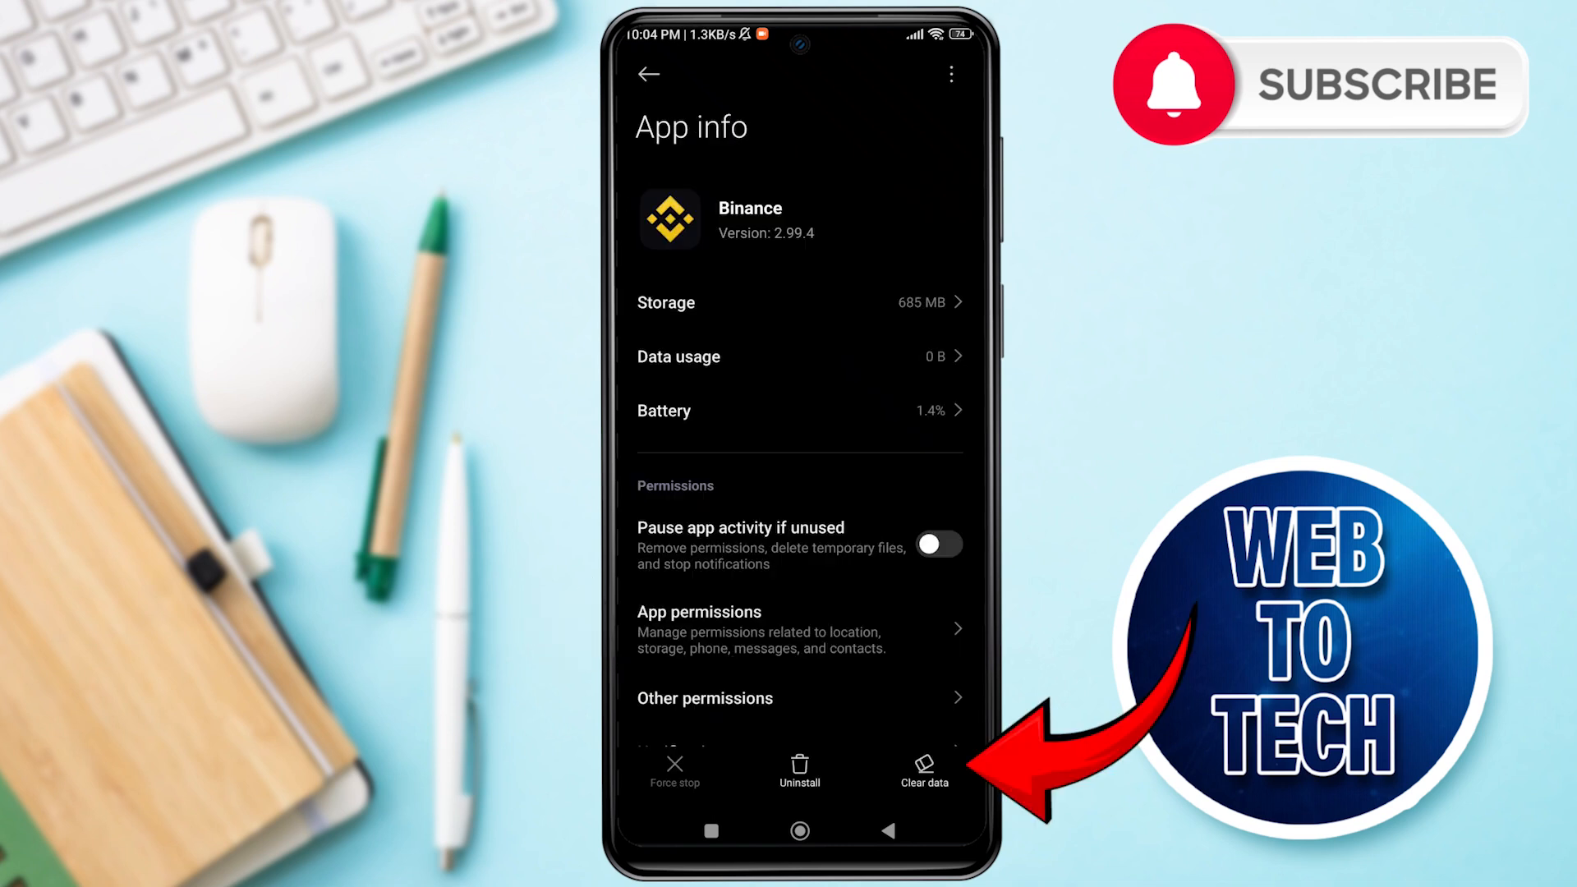
{"action": "left_click", "coordinate": [921, 767]}
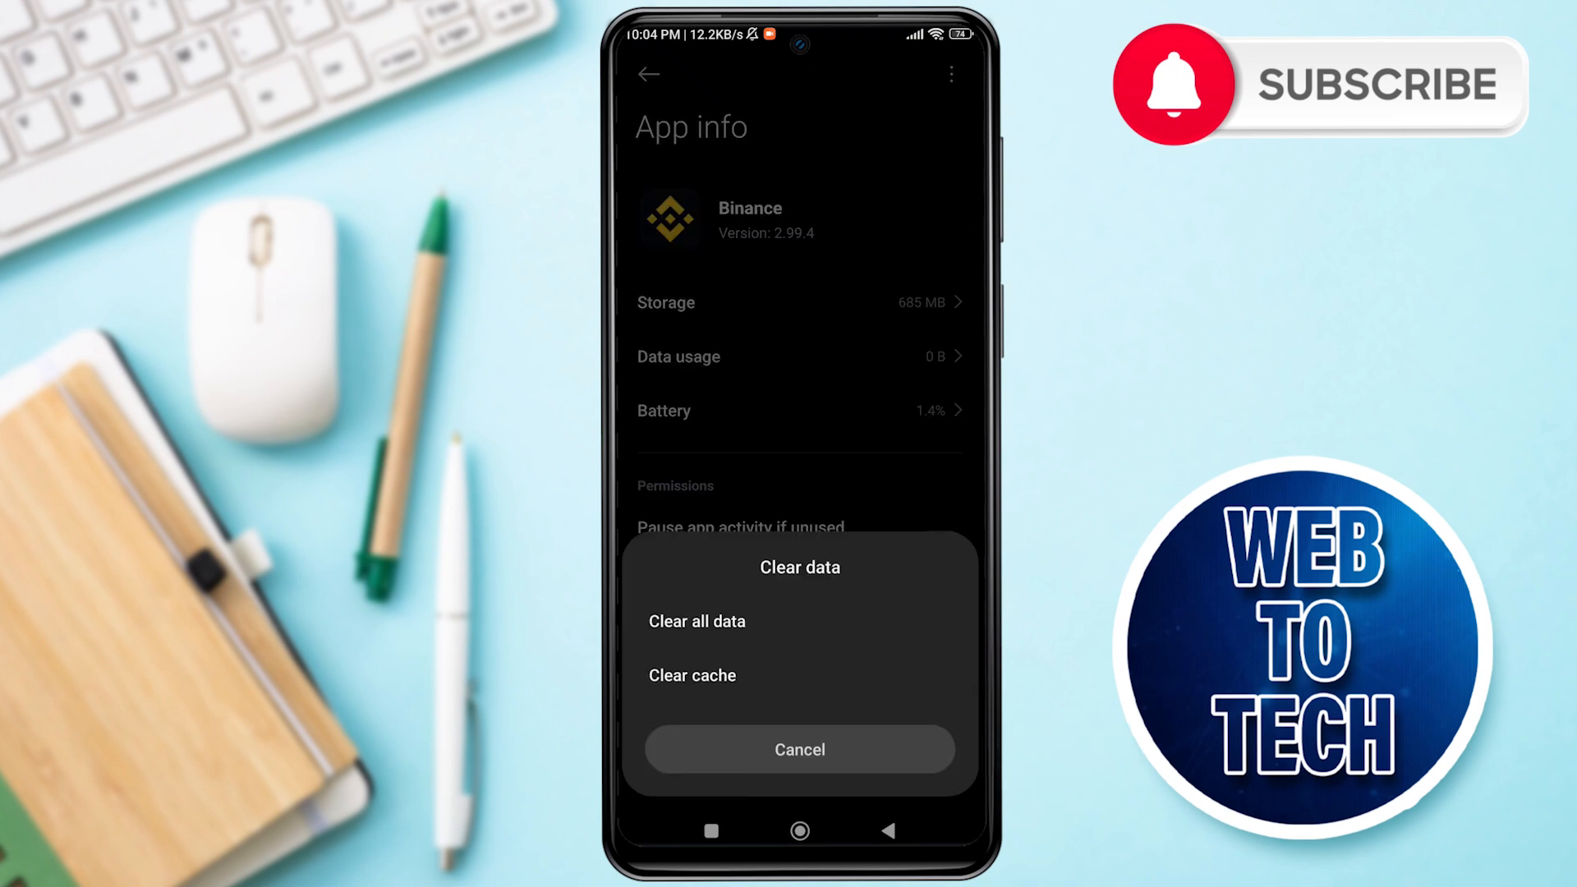
{"action": "left_click", "coordinate": [692, 675]}
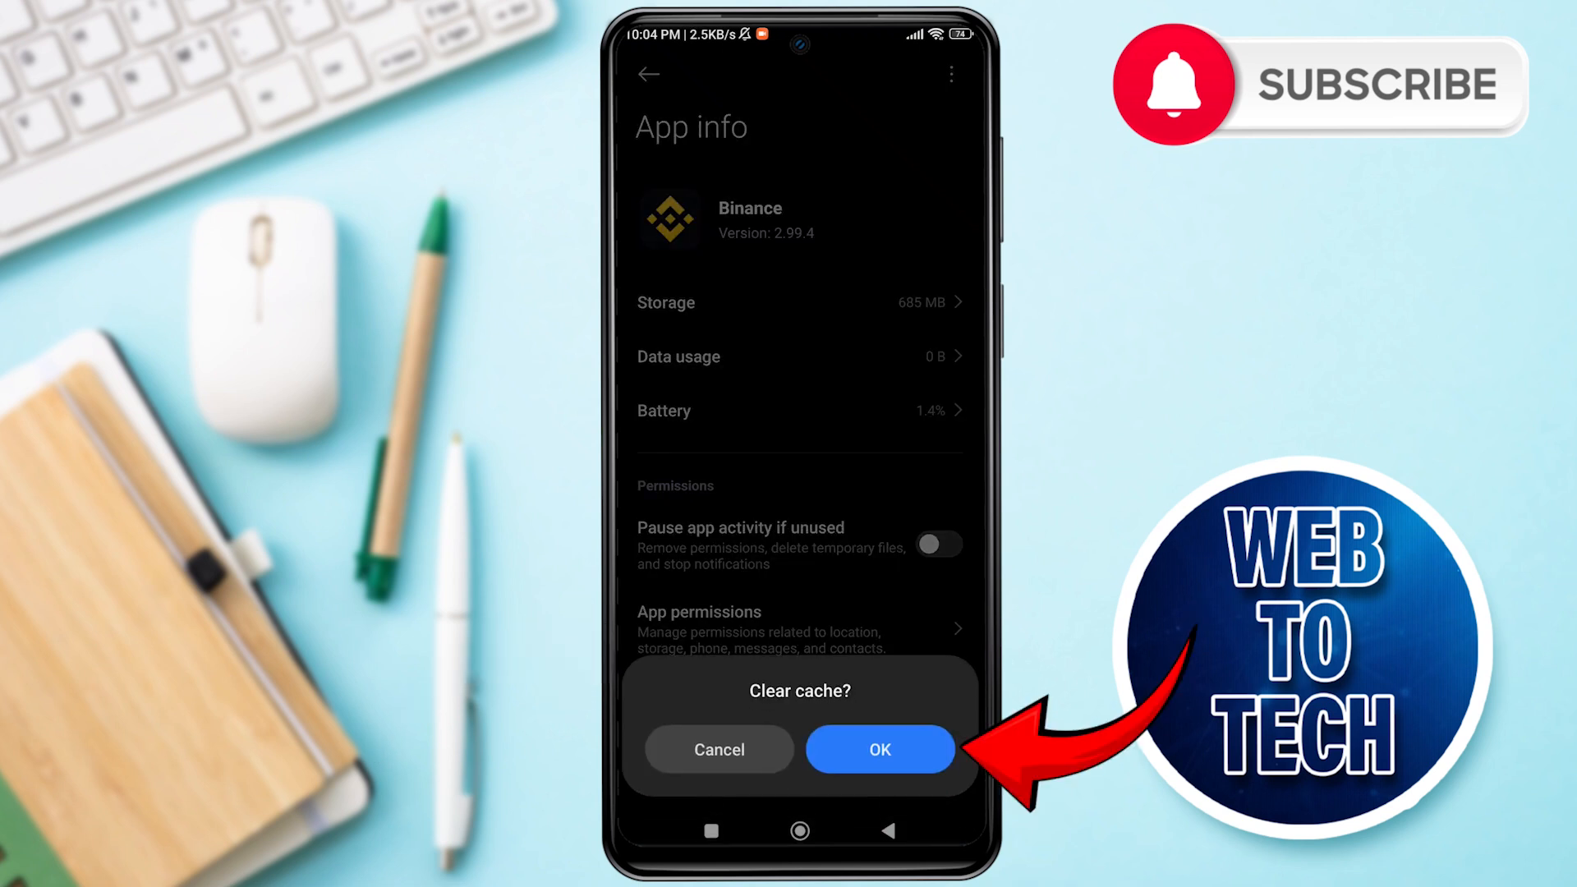
{"action": "left_click", "coordinate": [877, 749]}
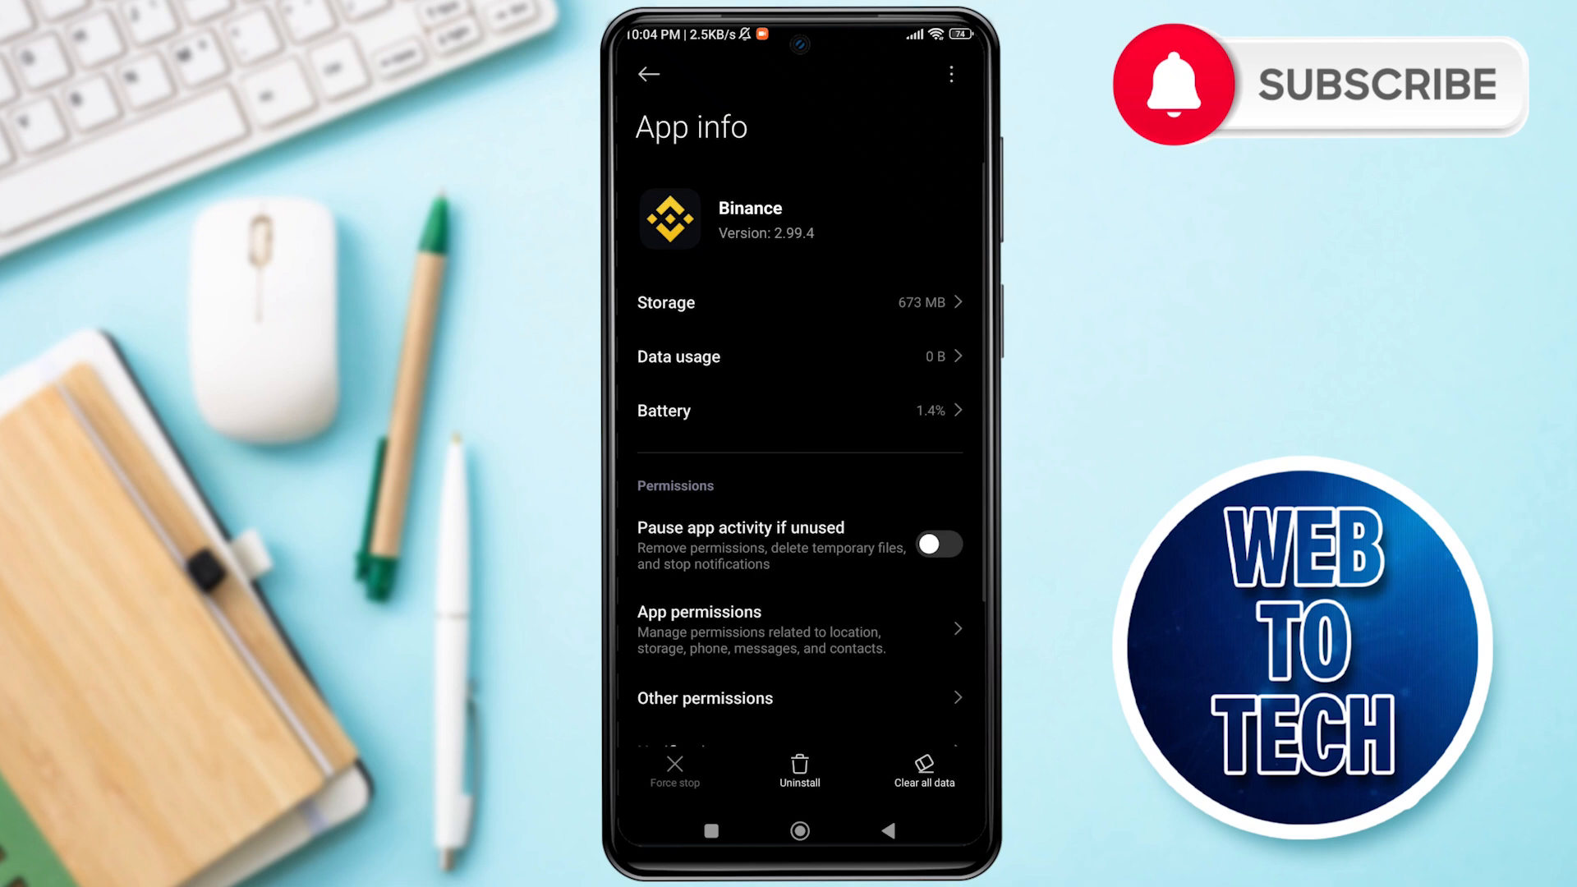